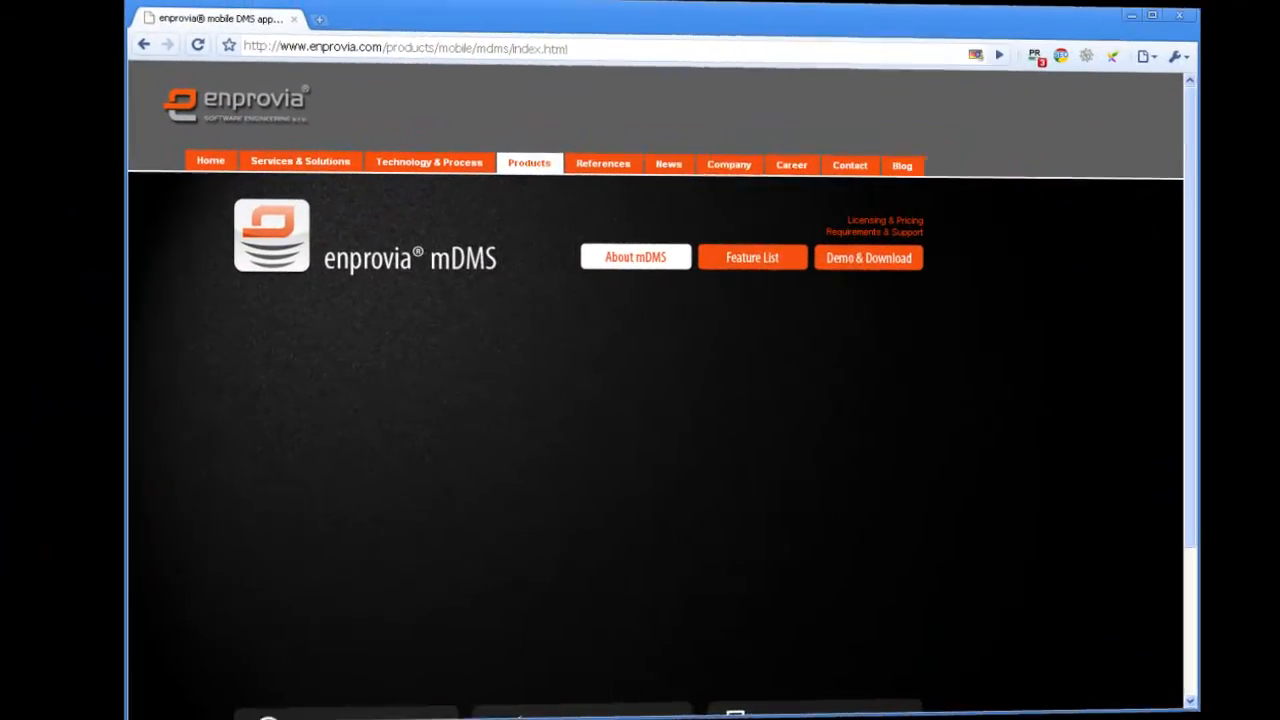
- Scroll down through the About mDMS page's challenges and benefits overview
scroll(down, 3)
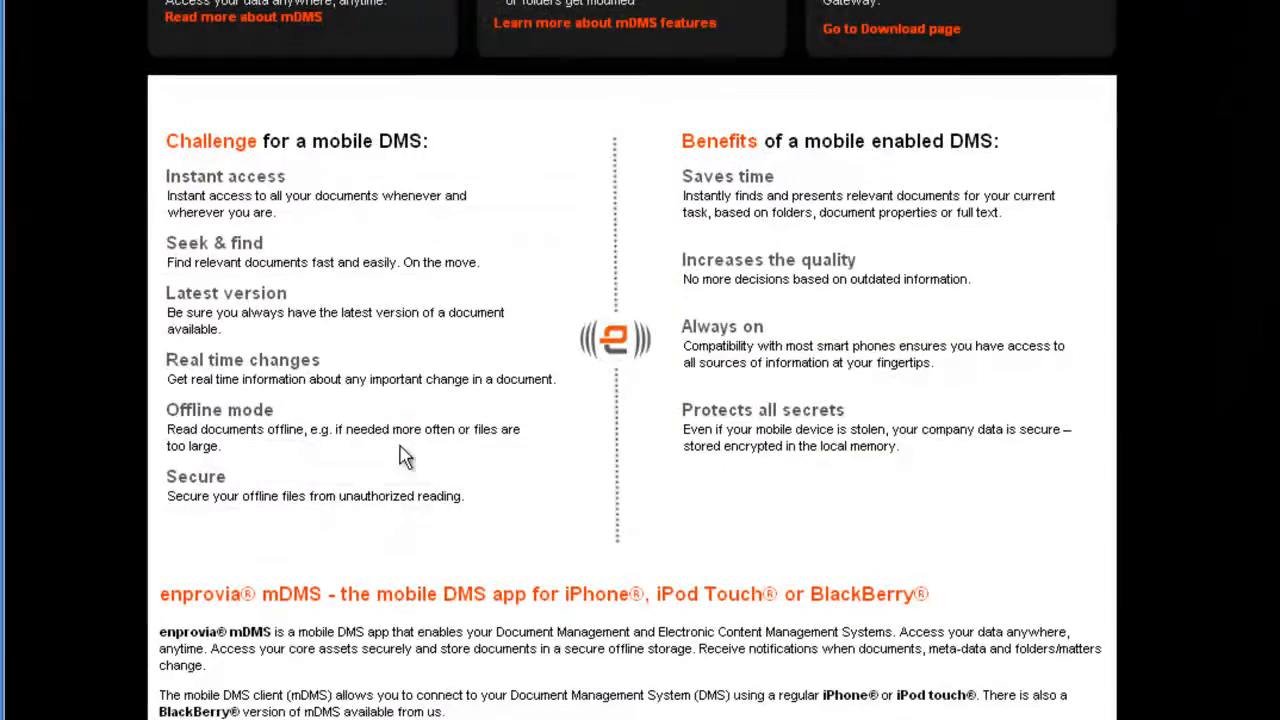
scroll(down, 3)
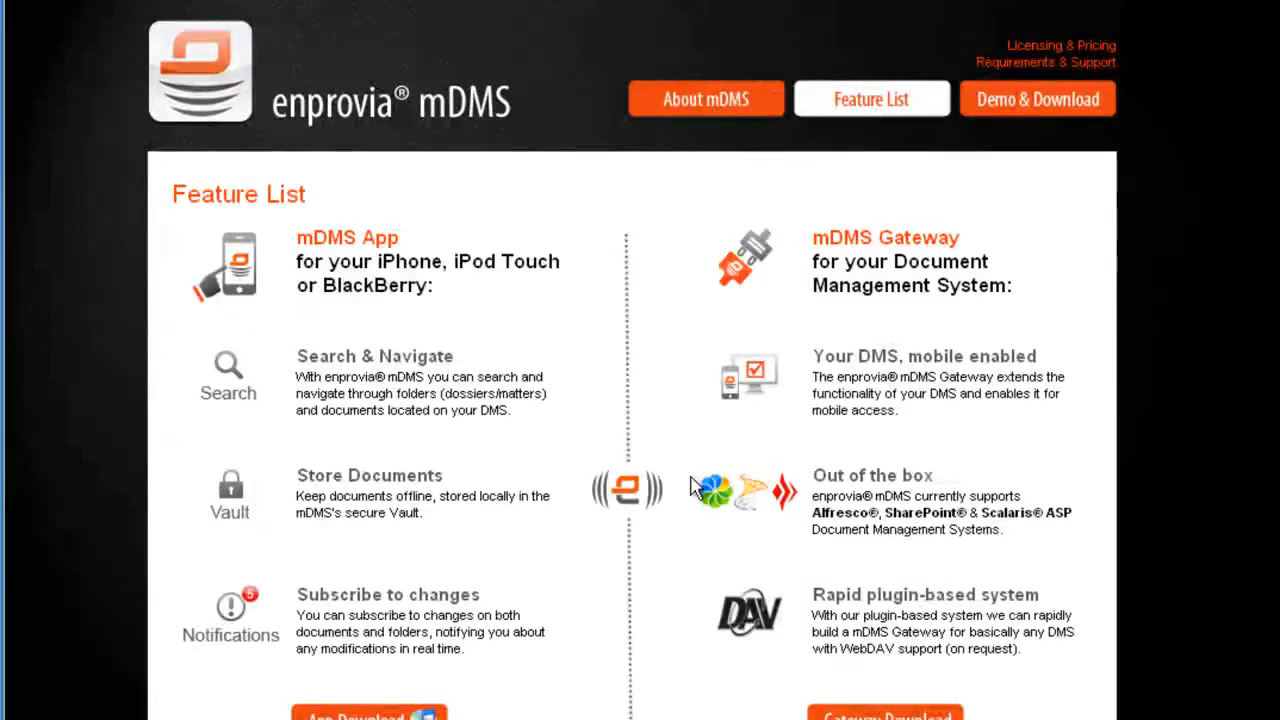
- Show the mDMS Demo & Download page and review its app and gateway downloads, guides and demo login
click(1038, 98)
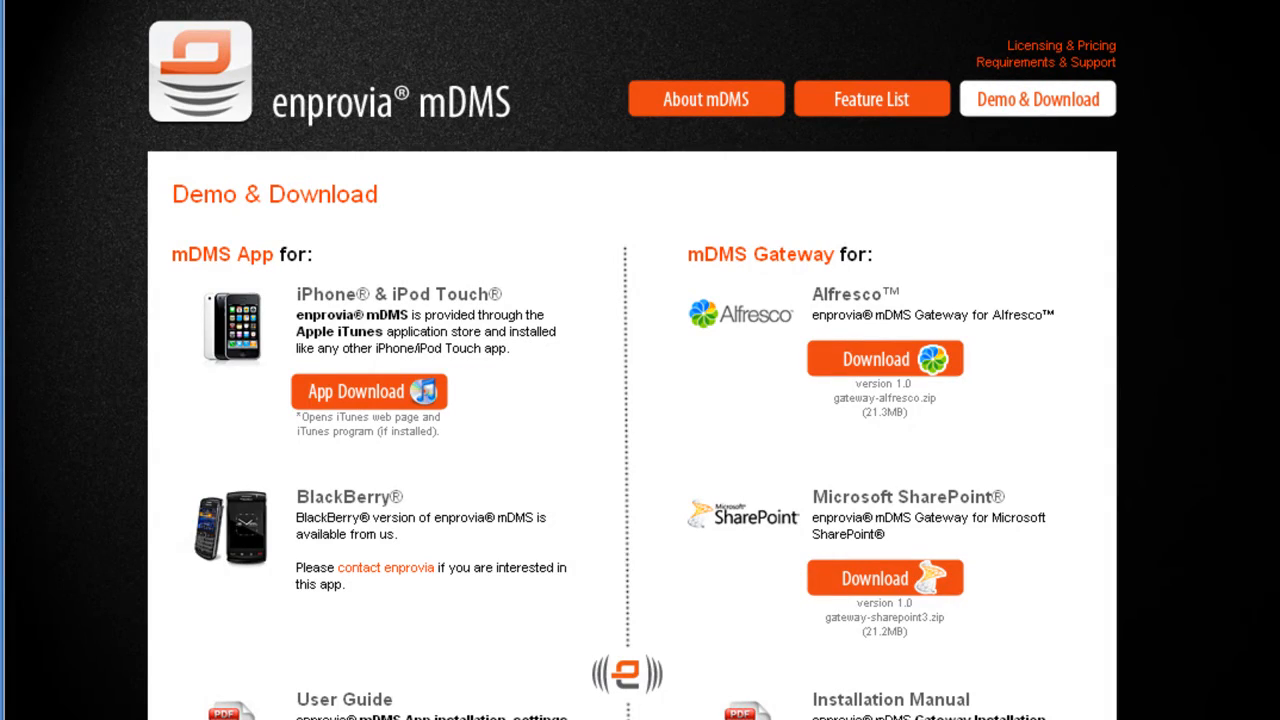
scroll(down, 3)
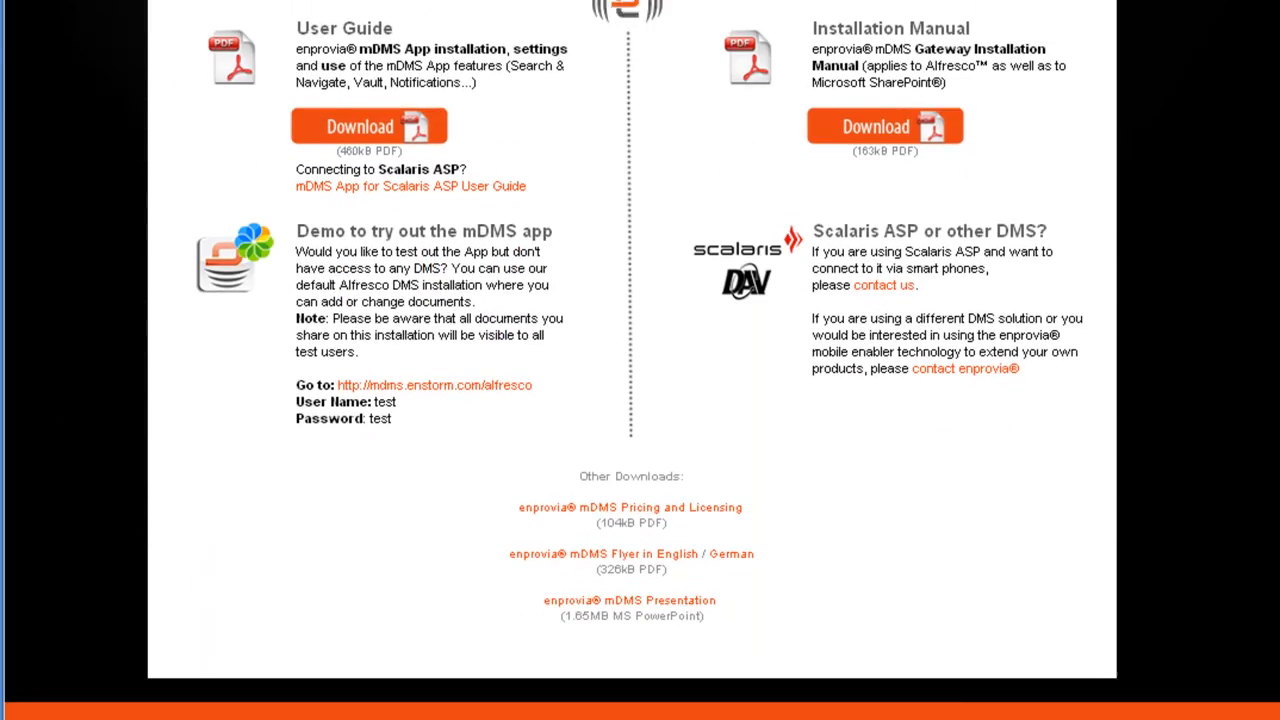
scroll(up, 3)
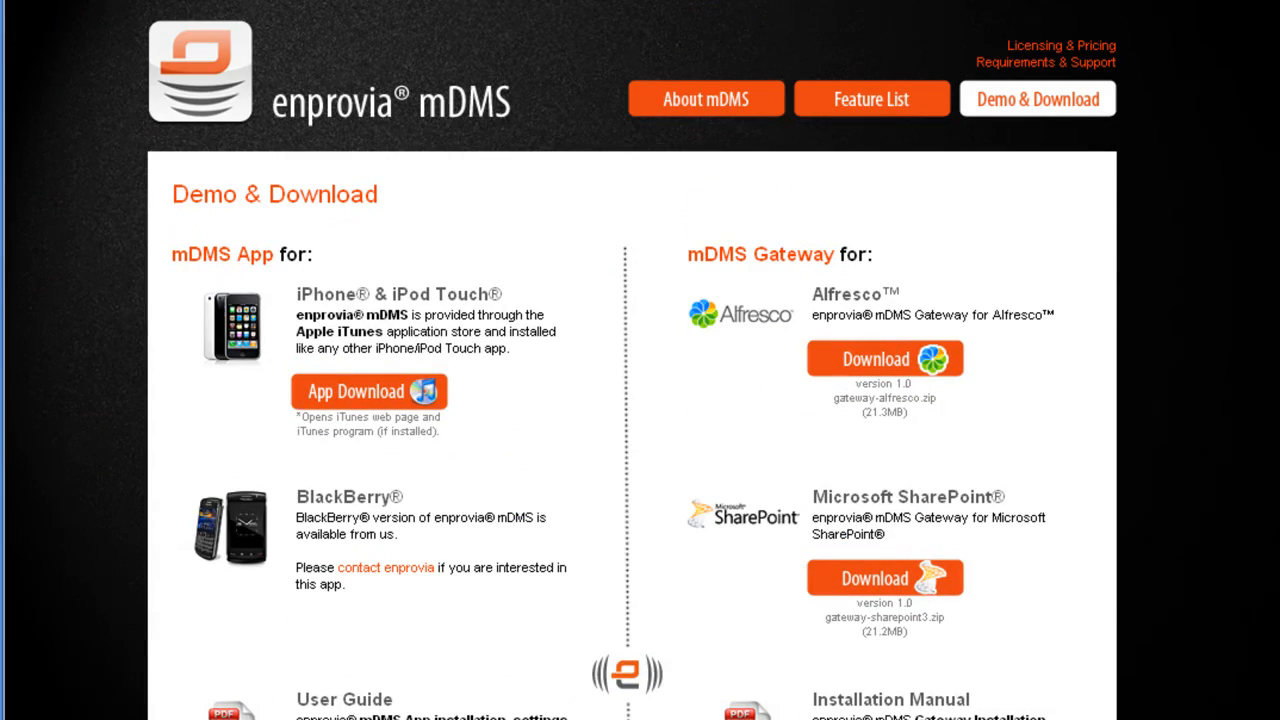